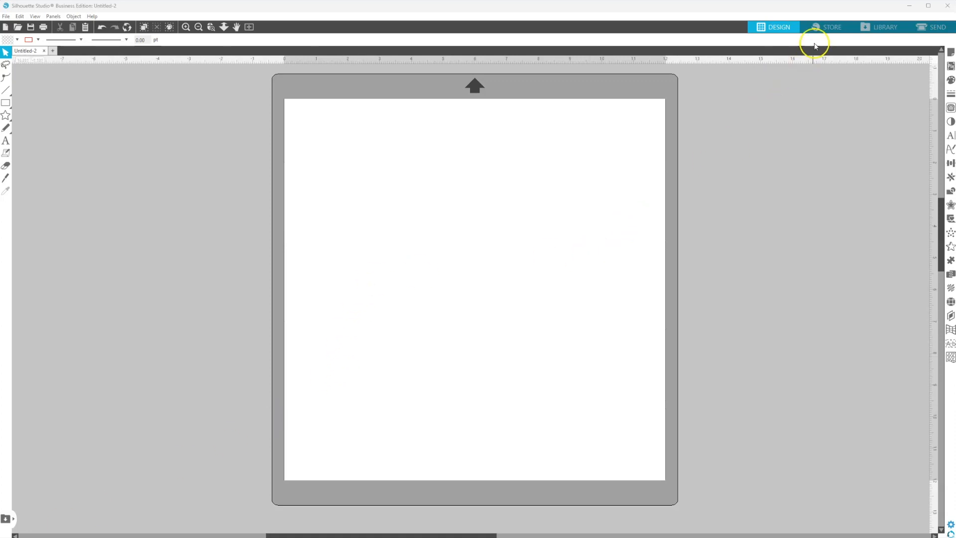
pyautogui.moveTo(948, 54)
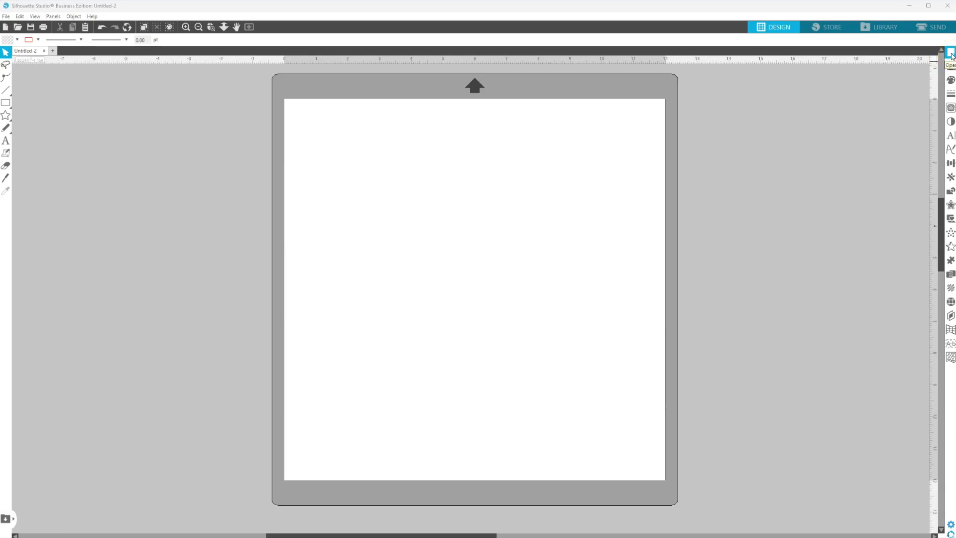
# Set the page to 5 in wide by 7 in tall with Cutting Mat set to None.
pyautogui.click(950, 54)
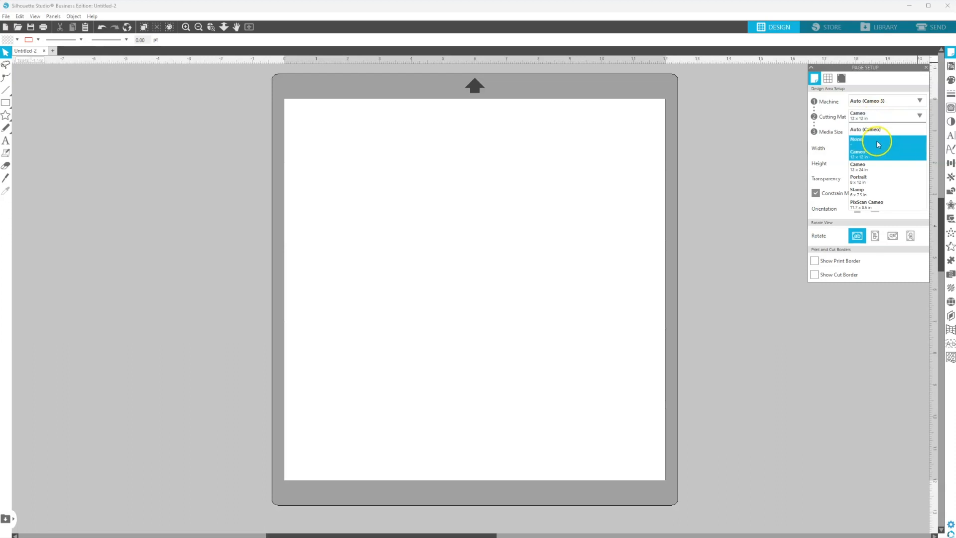
pyautogui.click(857, 138)
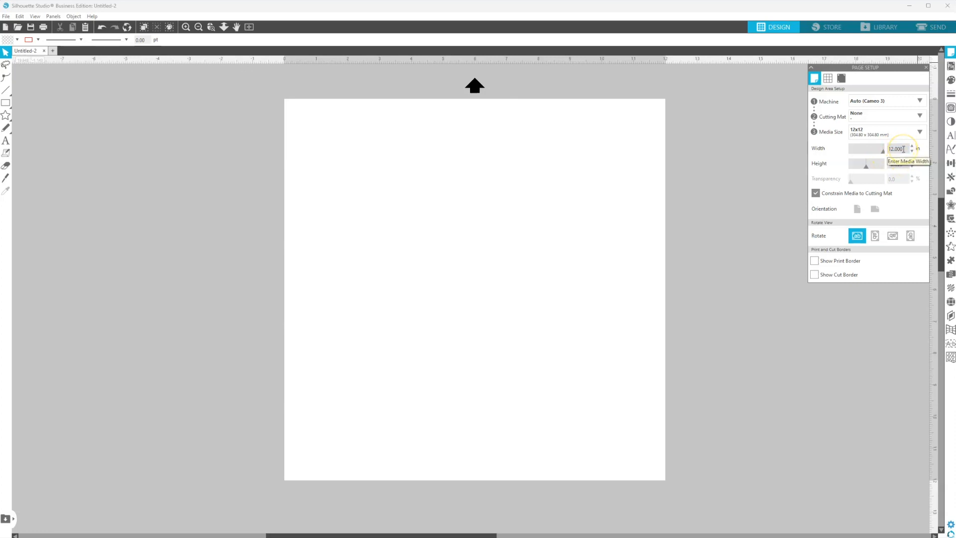
pyautogui.click(895, 149)
pyautogui.write('5.000')
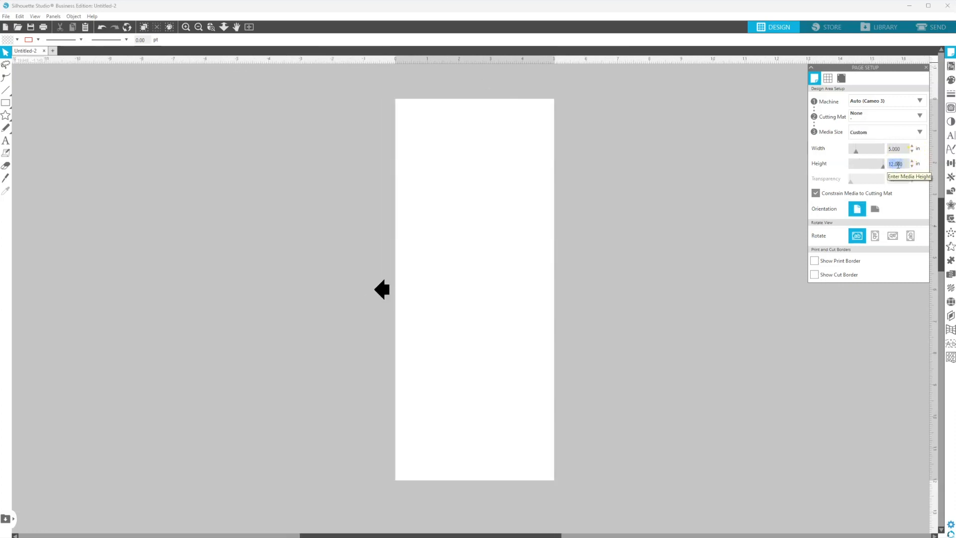
pyautogui.click(911, 166)
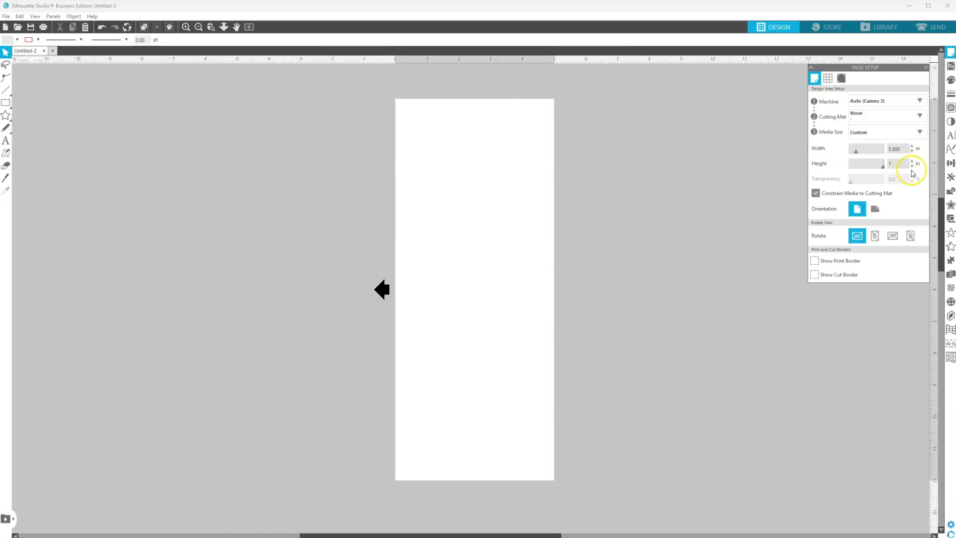
pyautogui.click(911, 161)
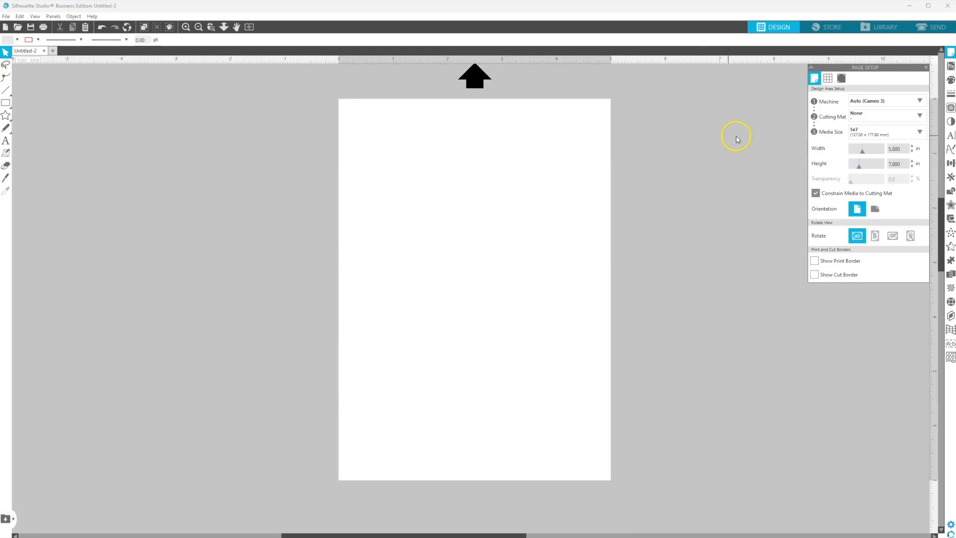
# Uncheck Constrain Media to Cutting Mat and leave the cut and print borders hidden.
pyautogui.click(896, 148)
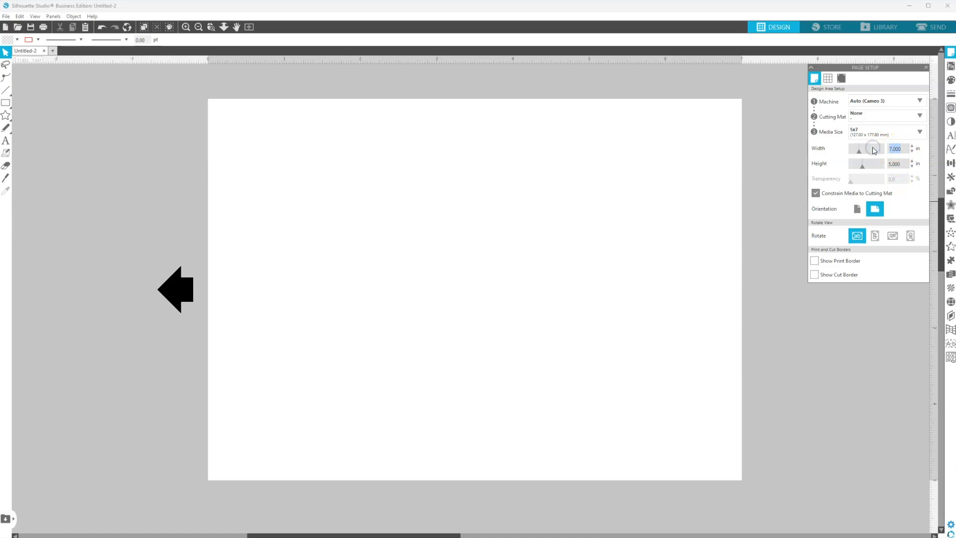
pyautogui.click(896, 164)
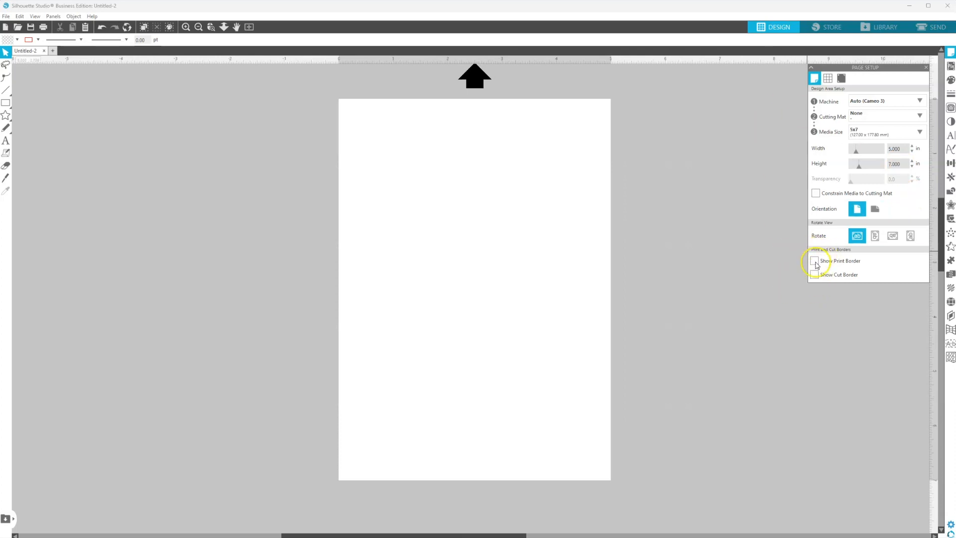
pyautogui.click(815, 274)
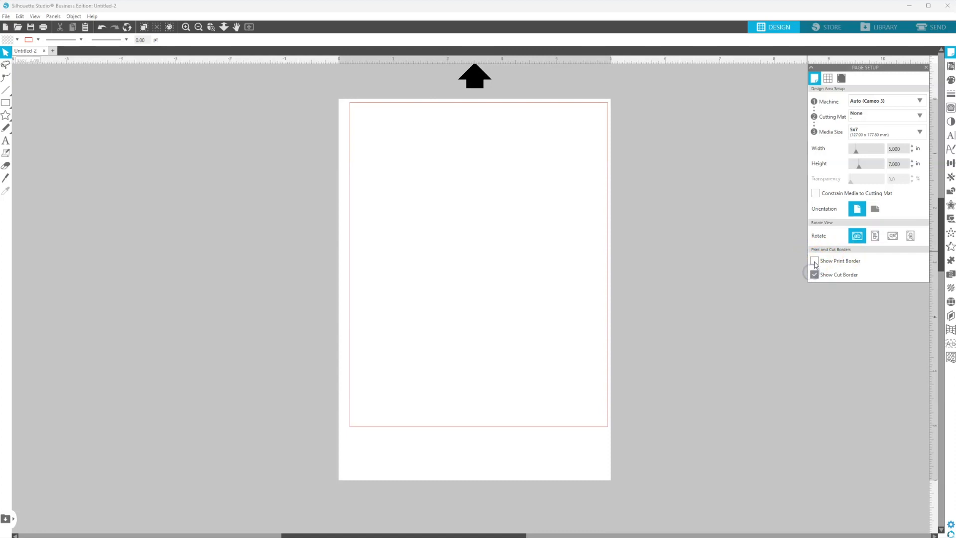
pyautogui.click(815, 261)
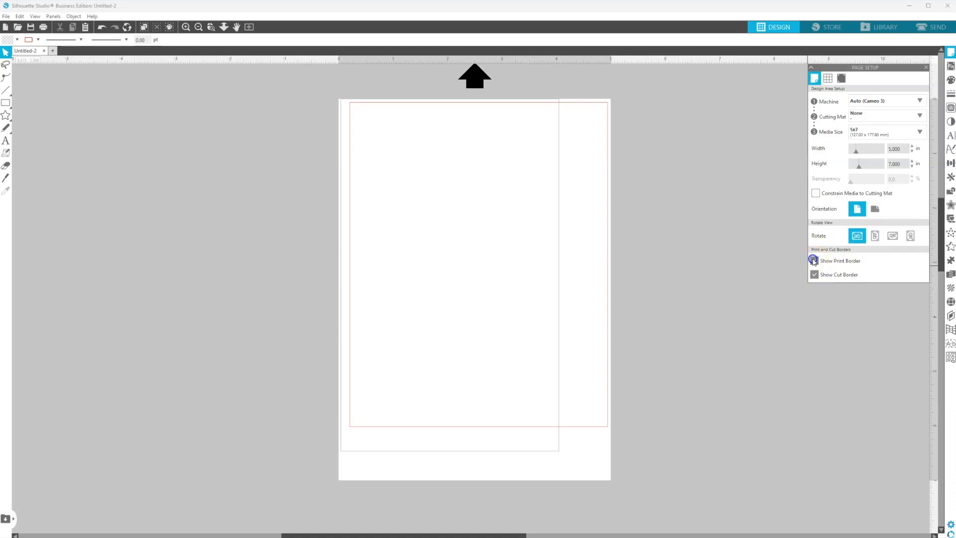
pyautogui.click(814, 260)
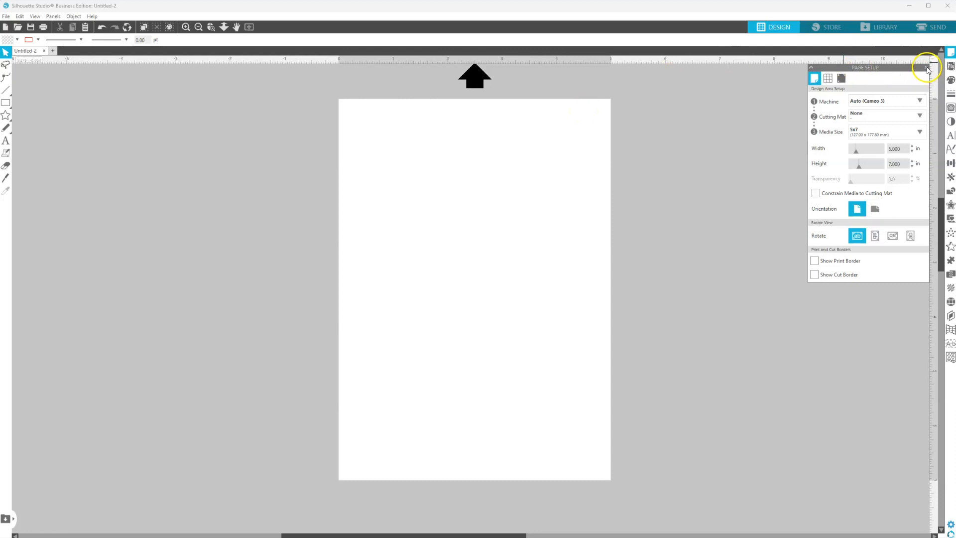
# Close the Page Setup panel.
pyautogui.click(926, 67)
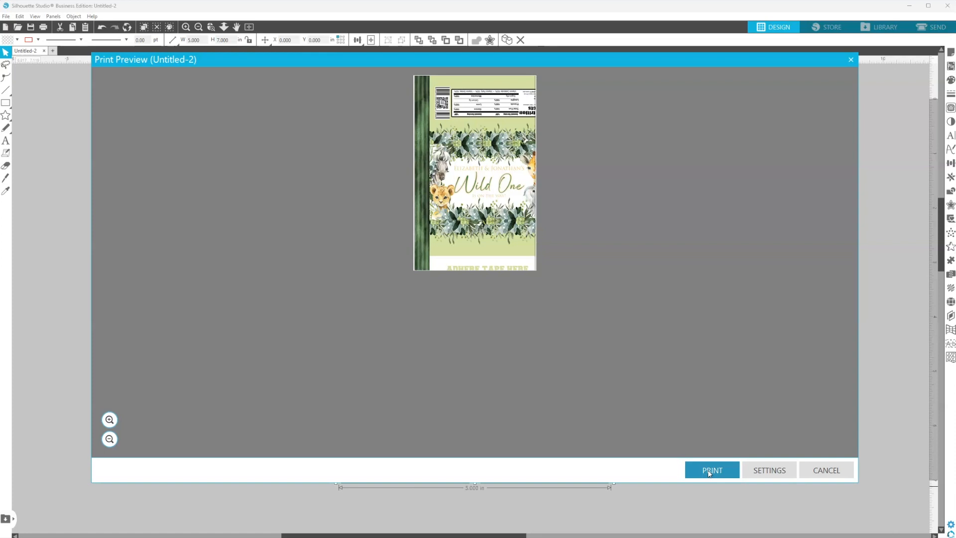
# Print from the preview and choose the ET-8500 Series (Network) printer.
pyautogui.click(711, 470)
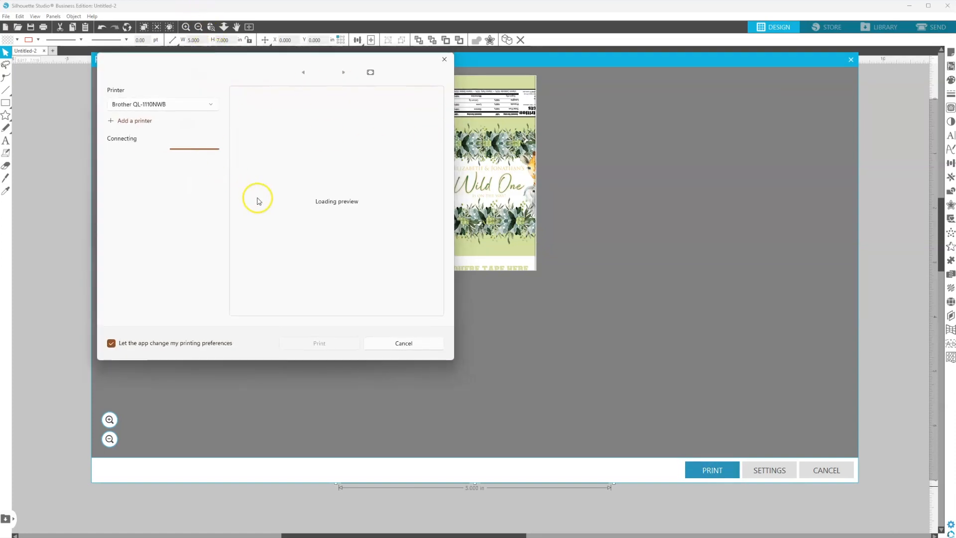
pyautogui.moveTo(290, 236)
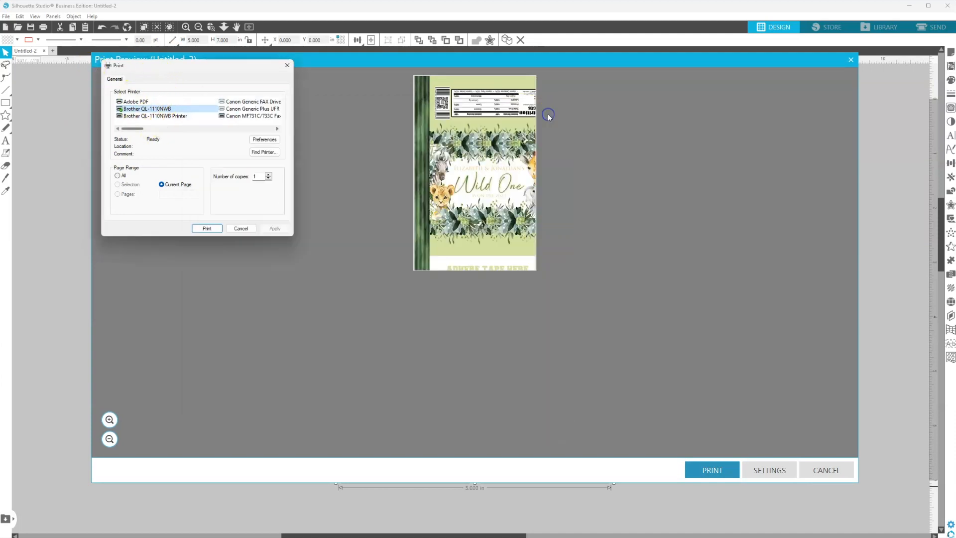
pyautogui.moveTo(143, 128)
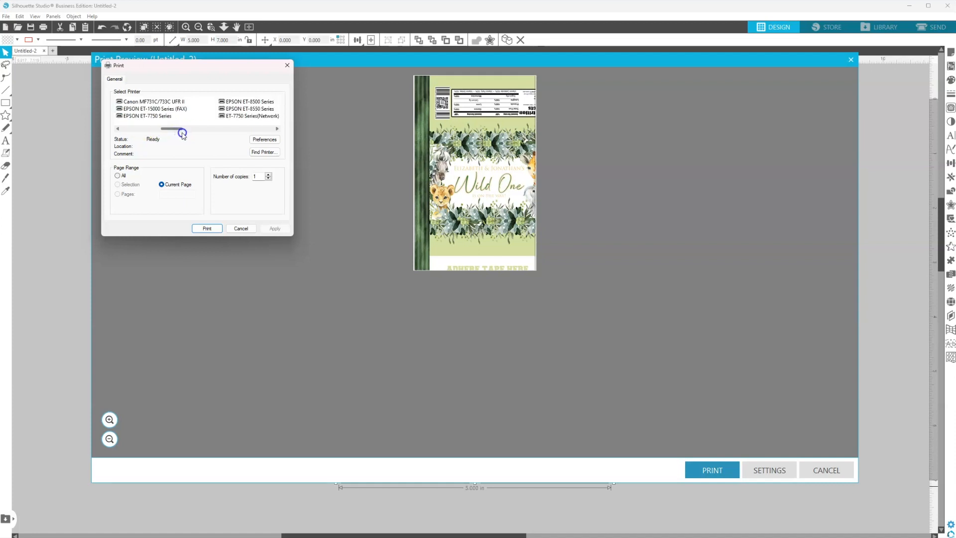
pyautogui.moveTo(182, 132); pyautogui.dragTo(200, 133)
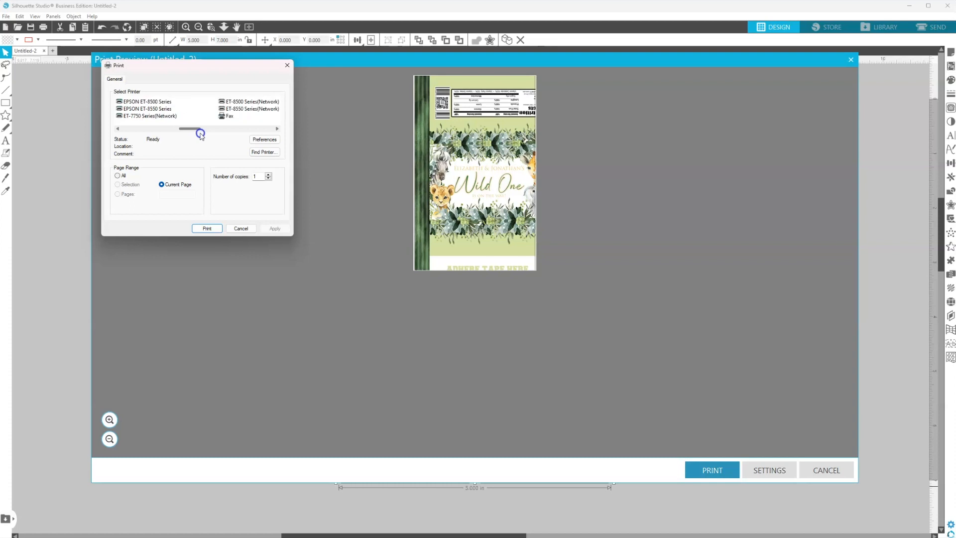
pyautogui.click(250, 101)
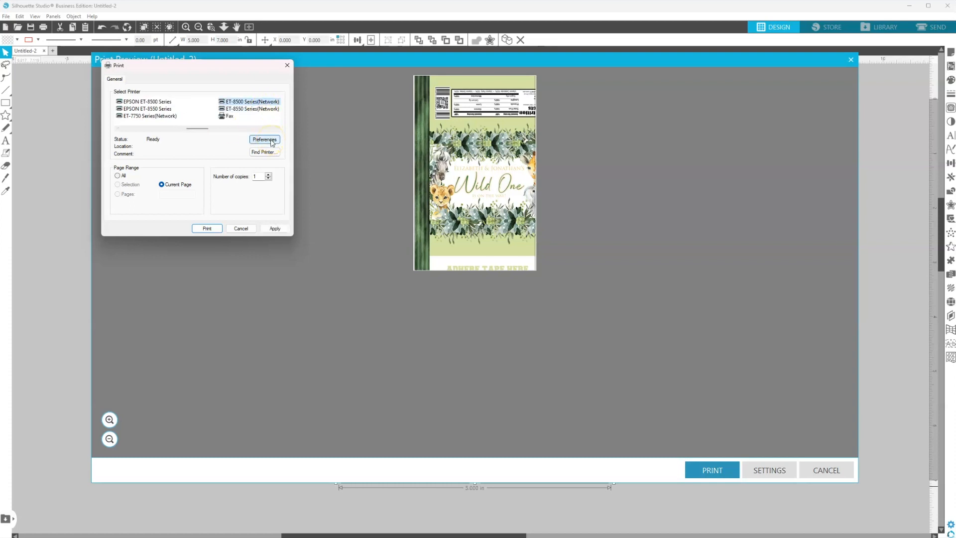
# Set printing preferences to Rear Paper Feeder, 5 x 7 in, with Borderless ticked.
pyautogui.click(264, 139)
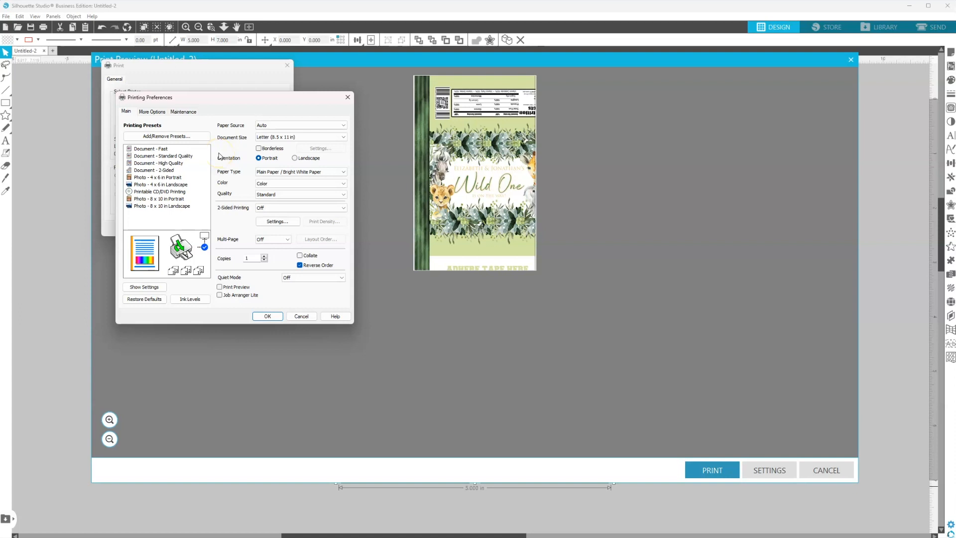
pyautogui.moveTo(229, 131)
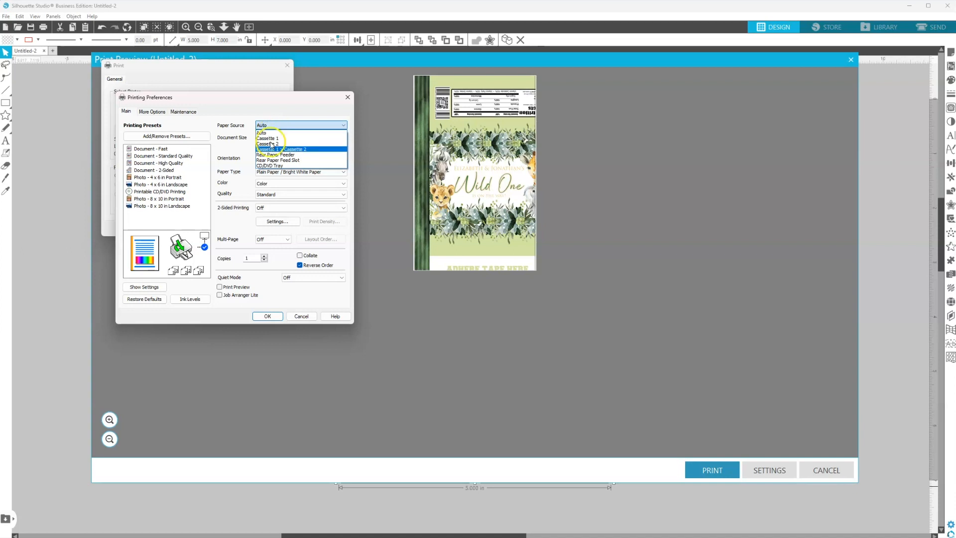
pyautogui.click(274, 155)
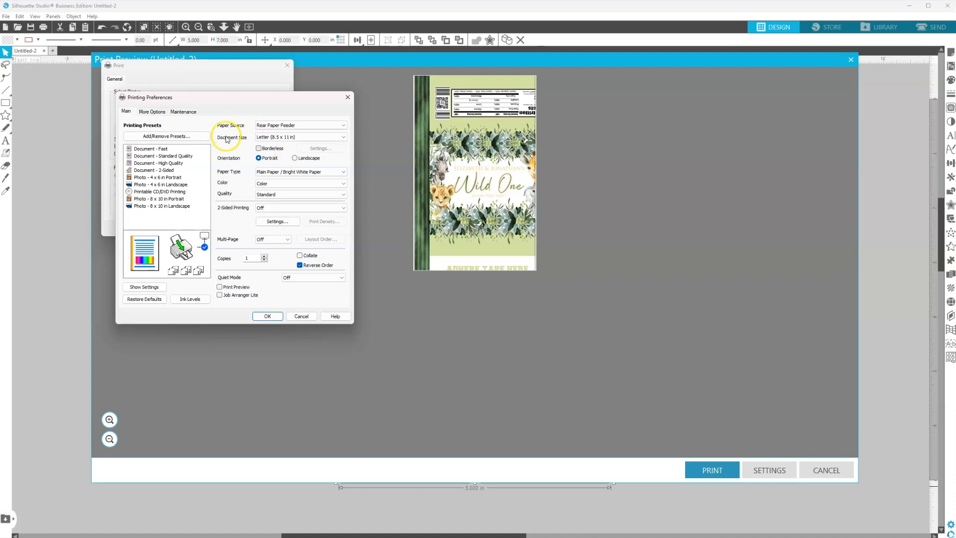
pyautogui.click(299, 136)
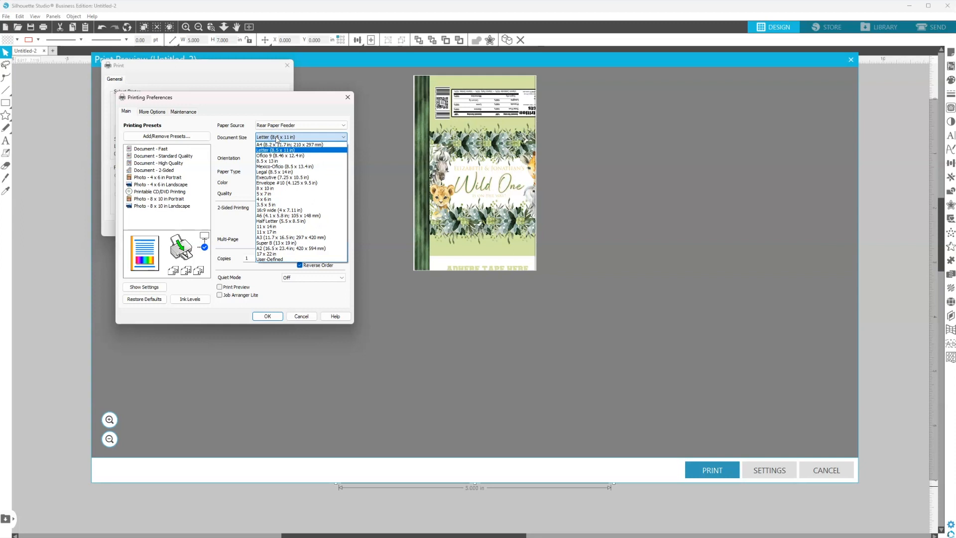
pyautogui.click(266, 199)
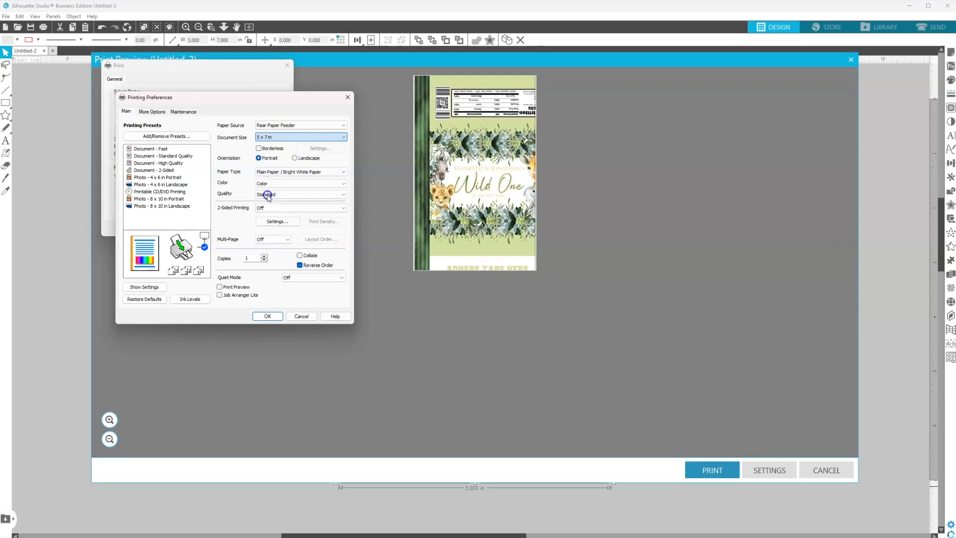
pyautogui.click(299, 194)
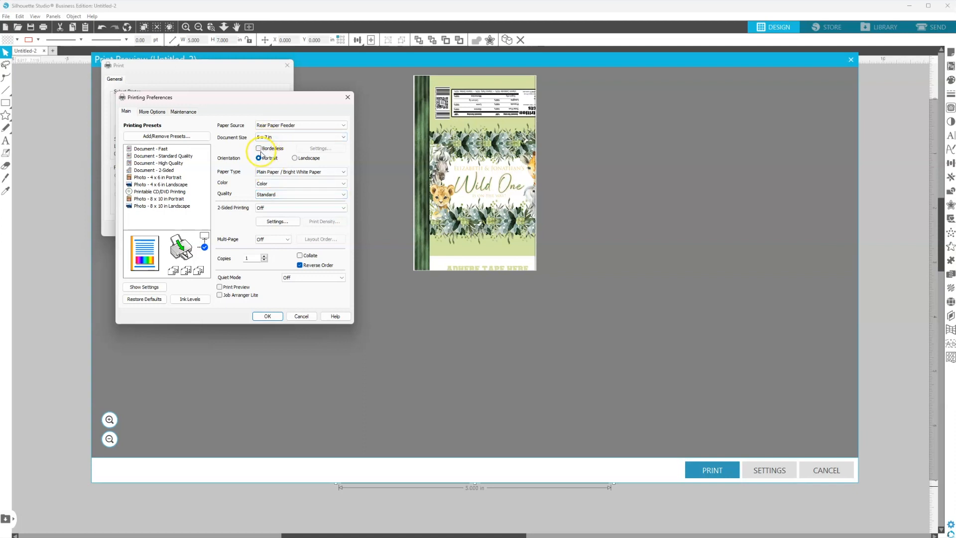
pyautogui.click(258, 148)
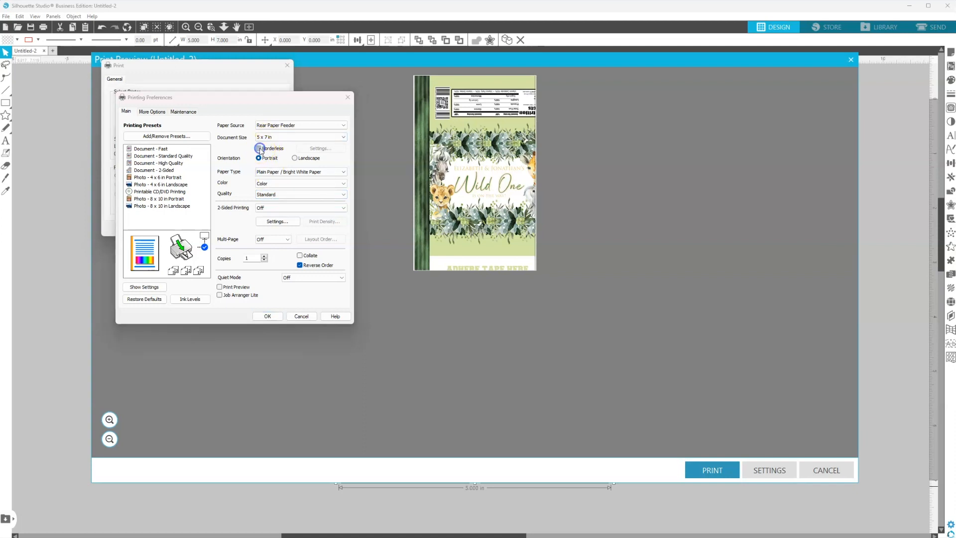
pyautogui.click(259, 149)
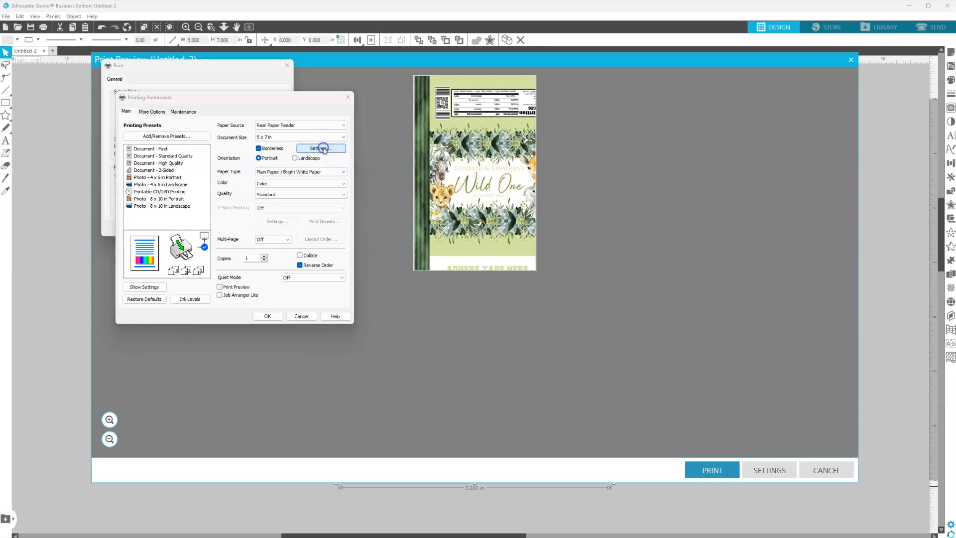
# Lower the borderless Amount of Enlargement from Std to Med and confirm.
pyautogui.click(321, 148)
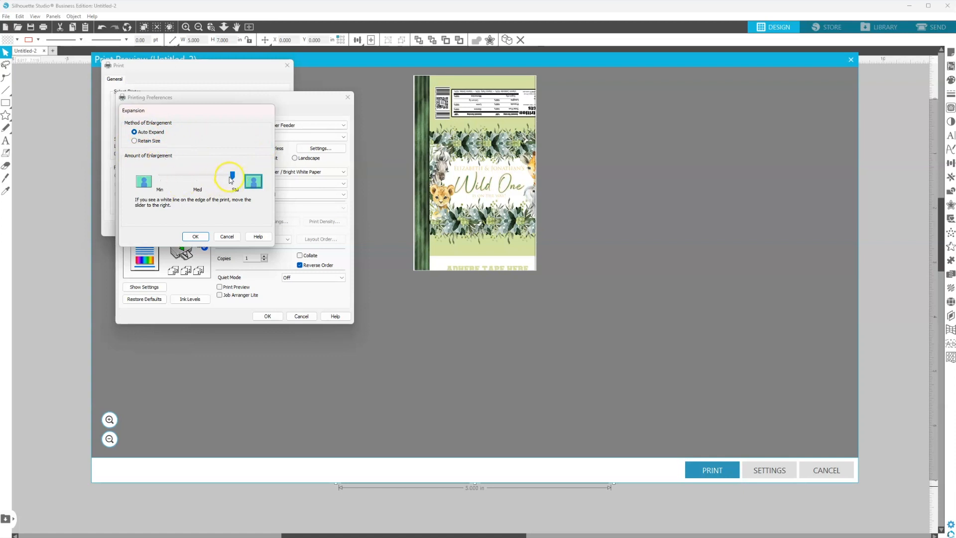
pyautogui.moveTo(230, 176); pyautogui.dragTo(197, 176)
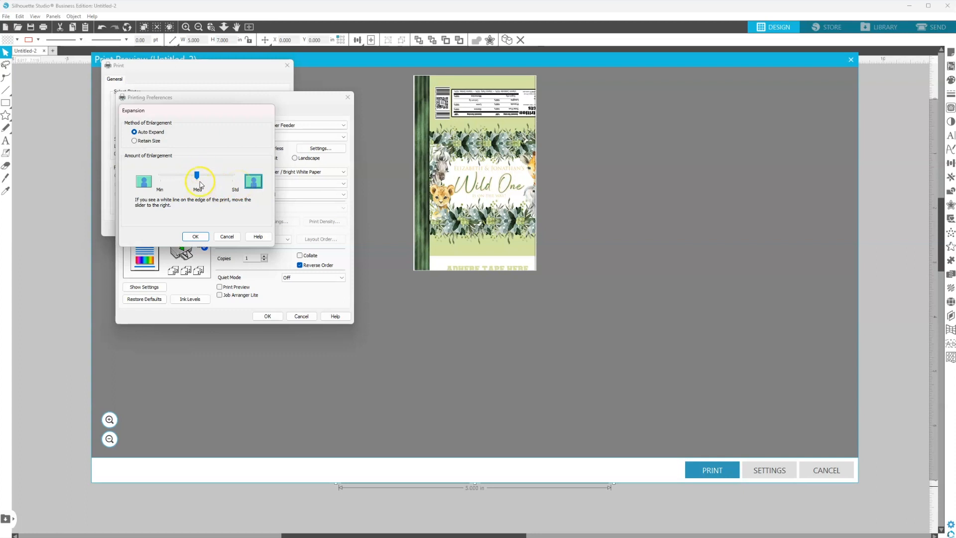
pyautogui.moveTo(196, 176); pyautogui.dragTo(197, 176)
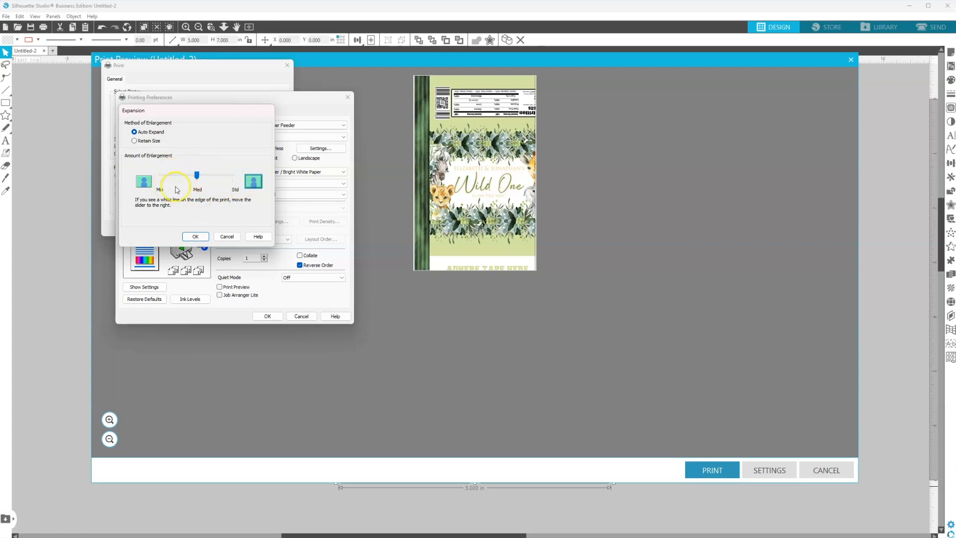
pyautogui.click(195, 237)
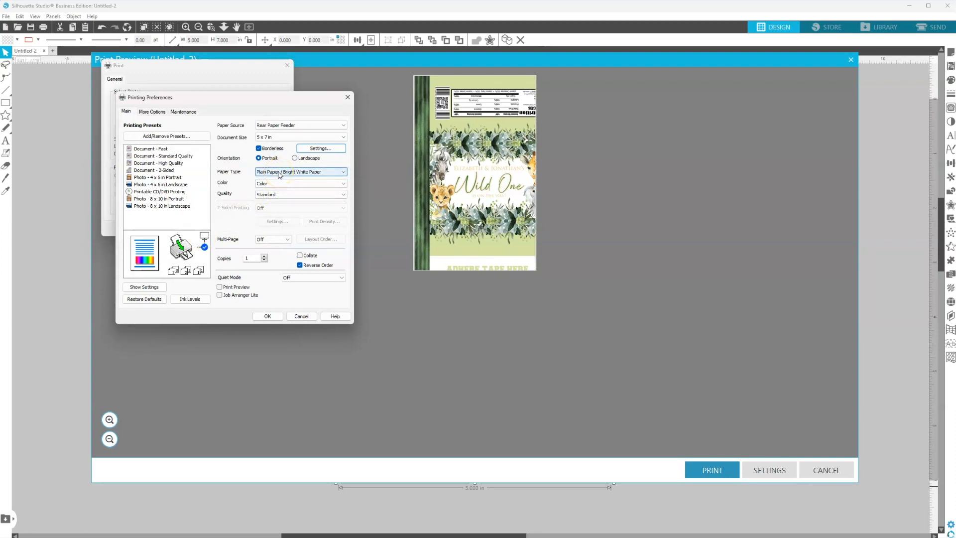
# Set paper type to Photo Paper Glossy with Standard quality and save the preferences.
pyautogui.click(300, 171)
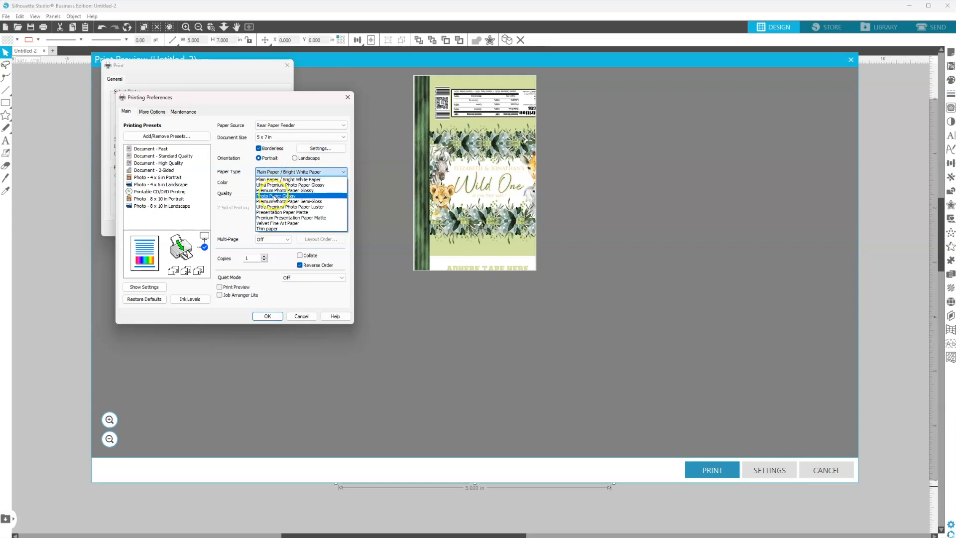
pyautogui.click(272, 195)
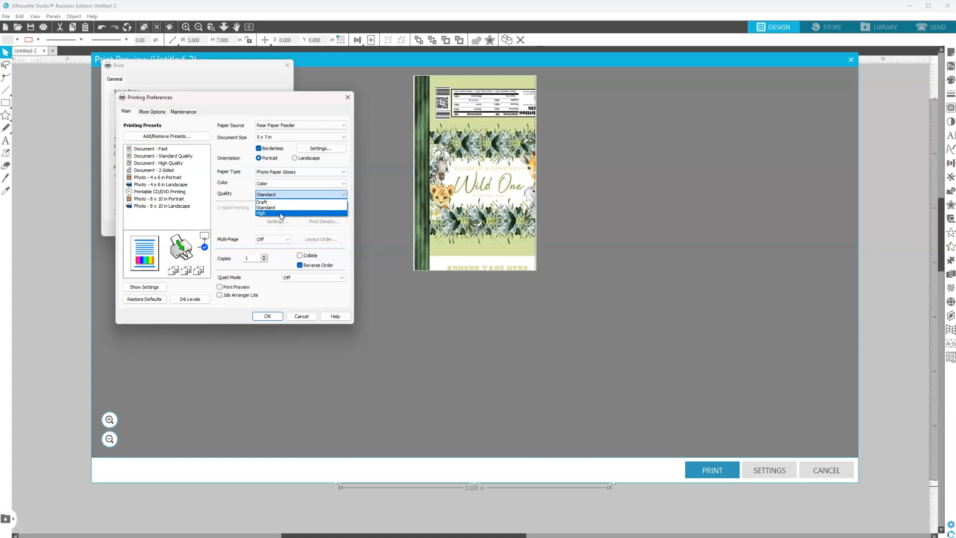
pyautogui.moveTo(280, 208)
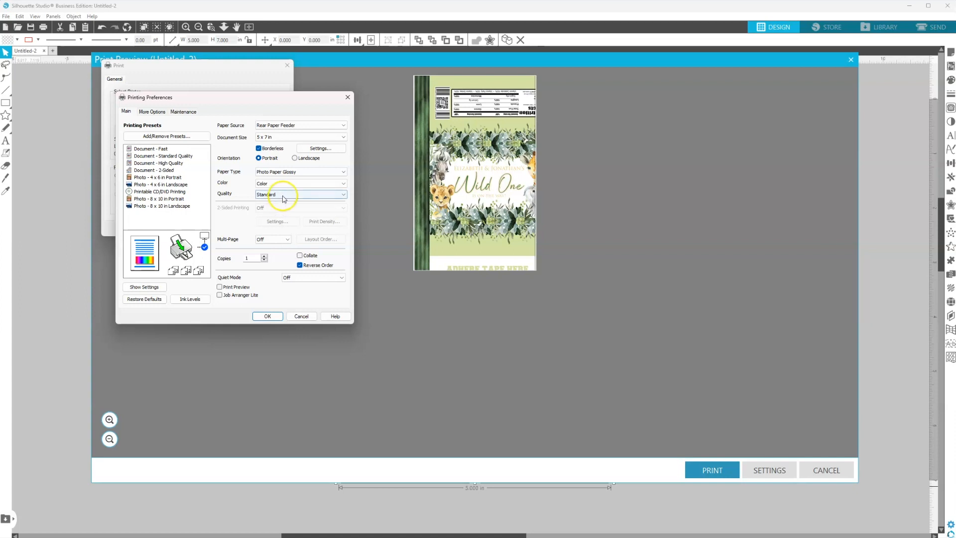
pyautogui.click(300, 194)
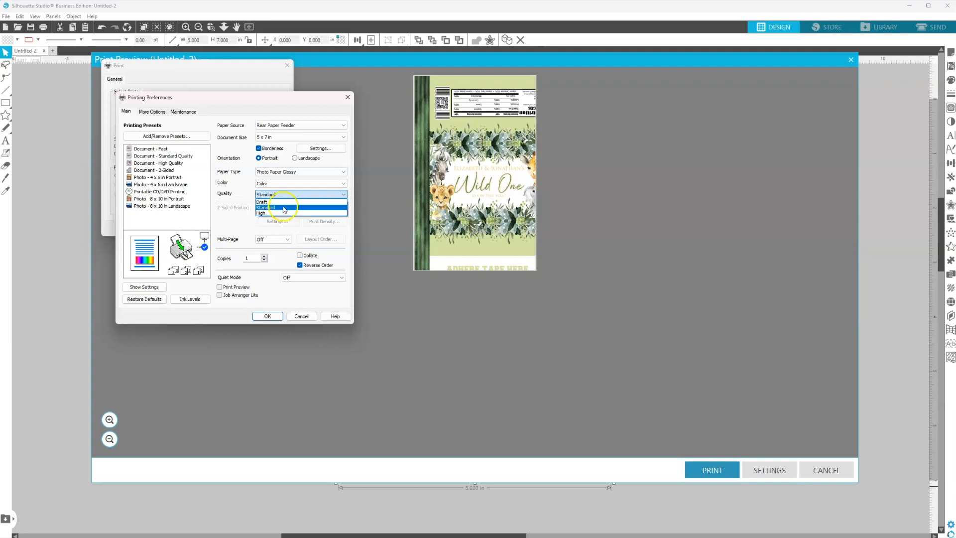
pyautogui.click(265, 207)
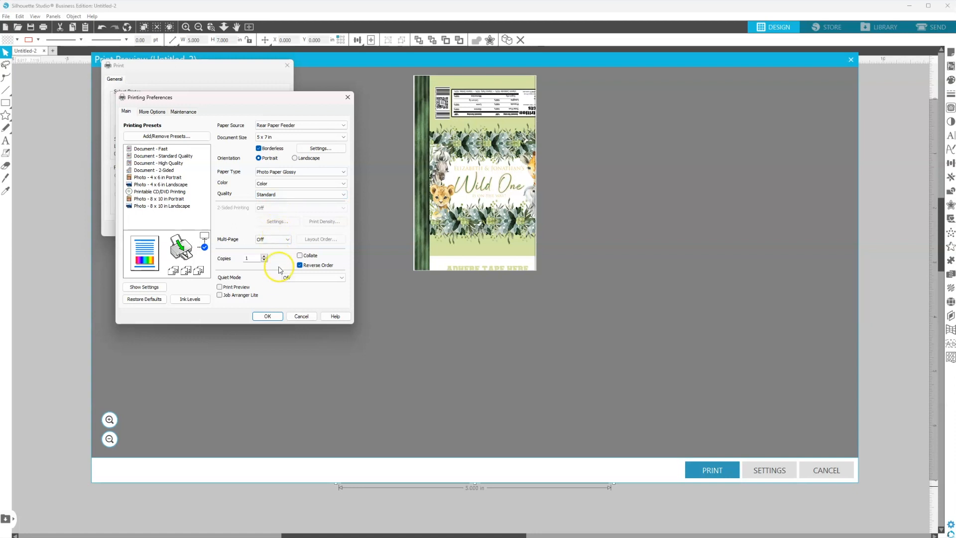
pyautogui.click(267, 316)
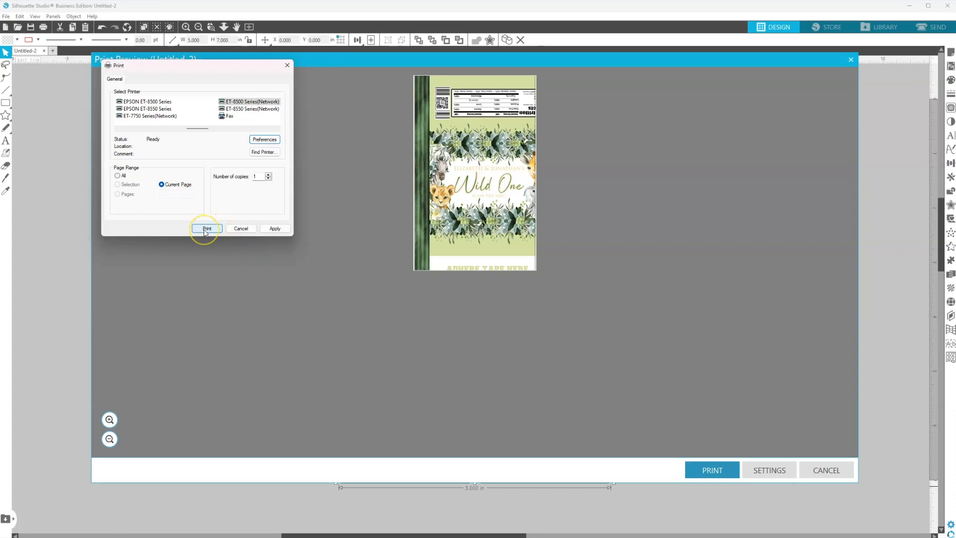
# Submit the print job from the Print dialog.
pyautogui.click(206, 228)
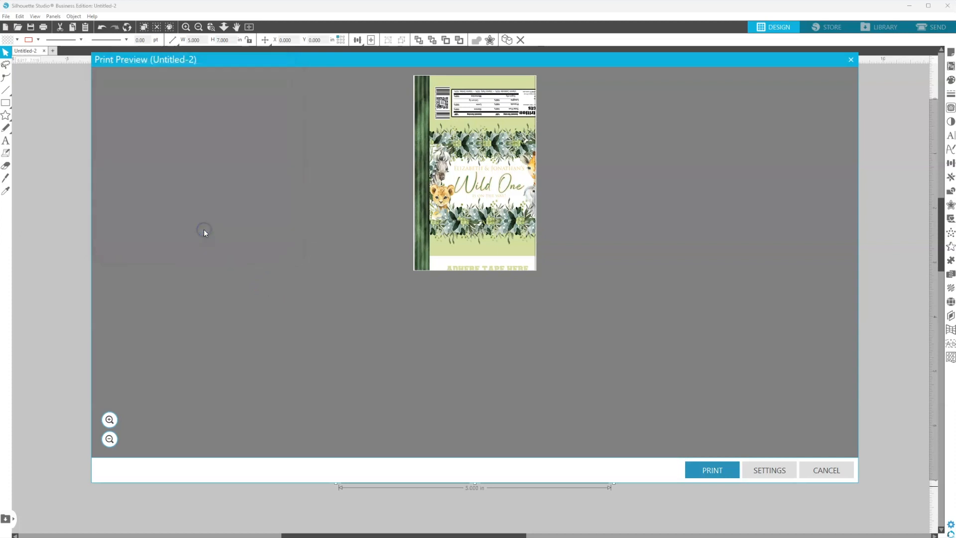